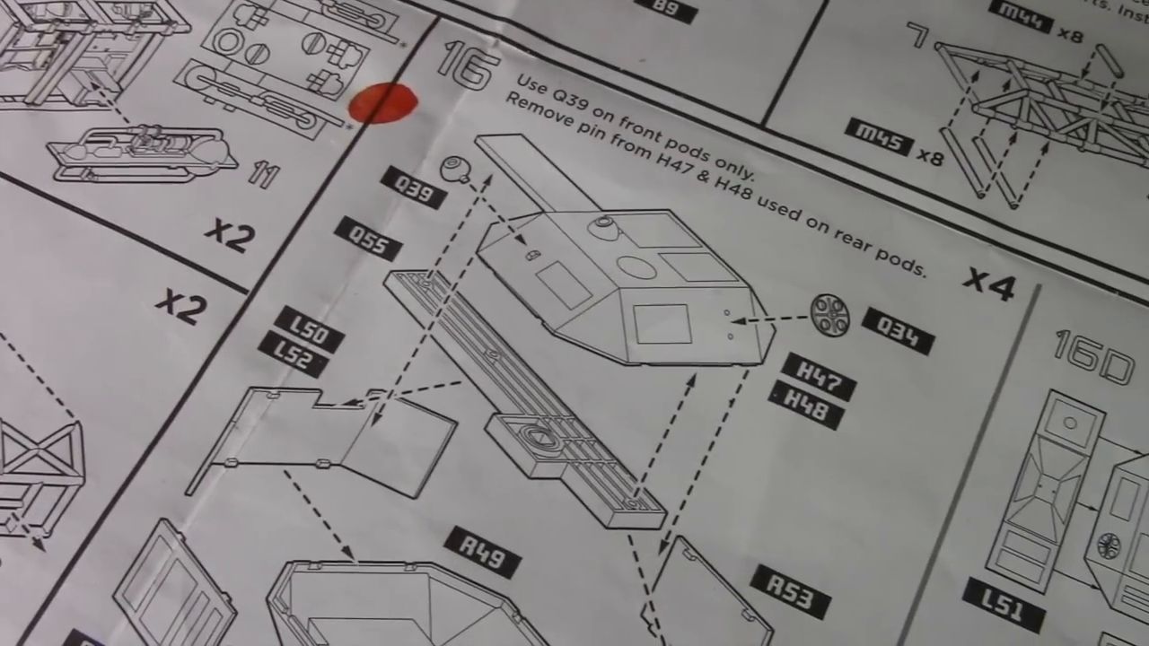
pyautogui.scroll(-3)
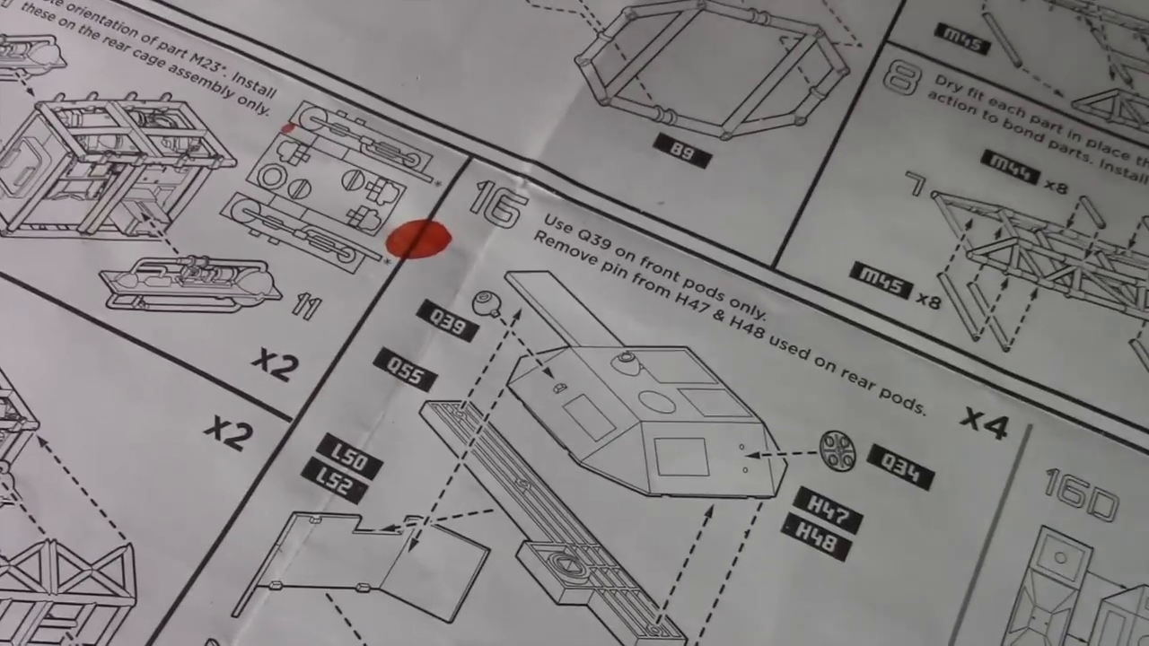